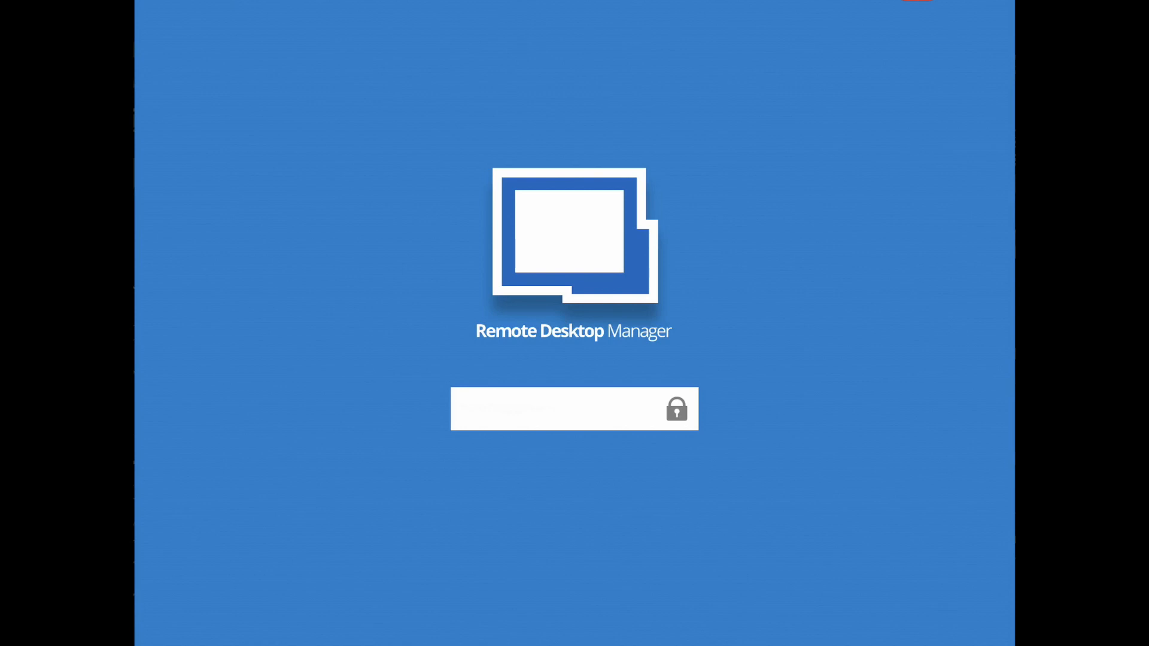
- Unlock with the master password and list the opened sessions Telemark DC1 and Ubuntu 4 via My Private Vault and More
text(•)
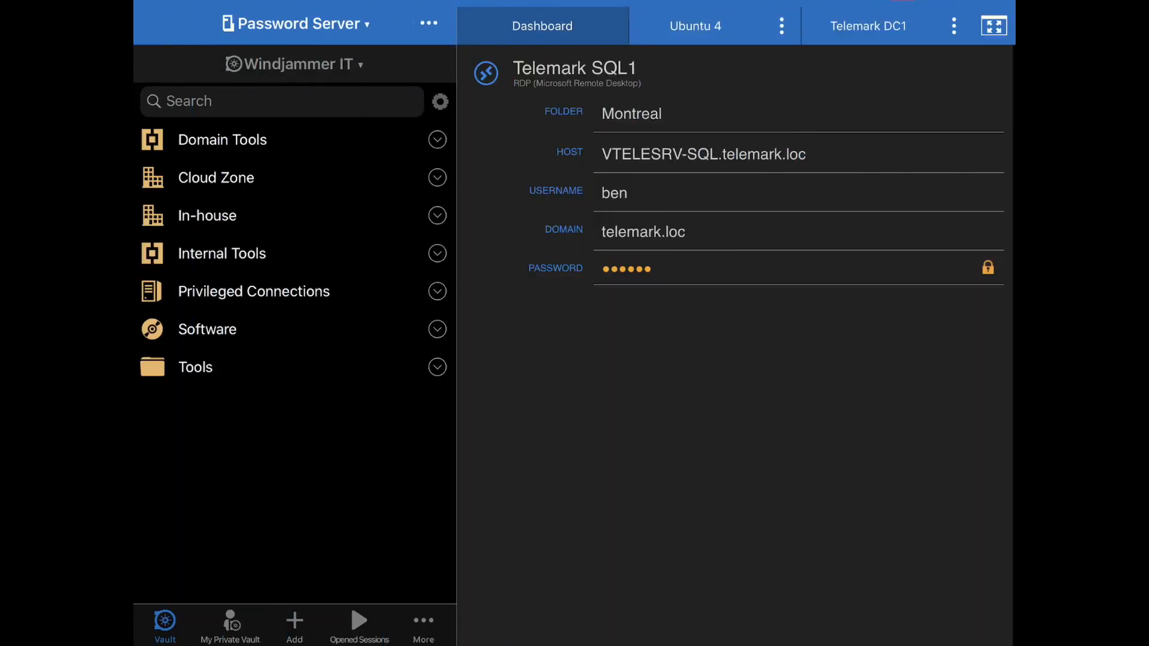
click(230, 625)
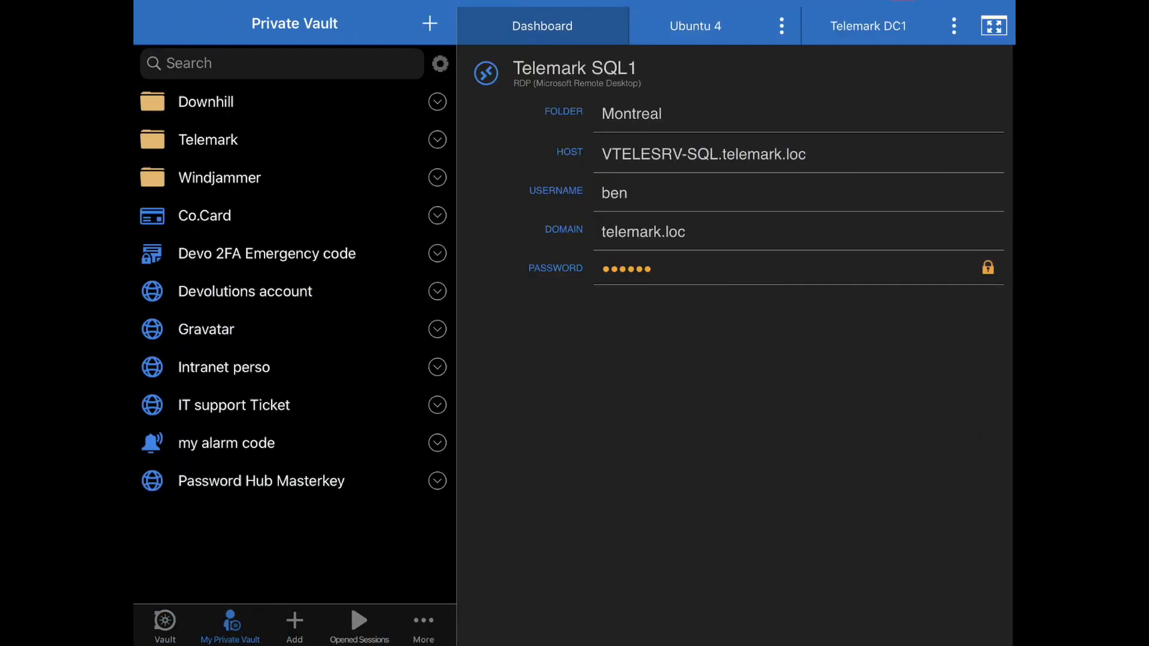
click(422, 624)
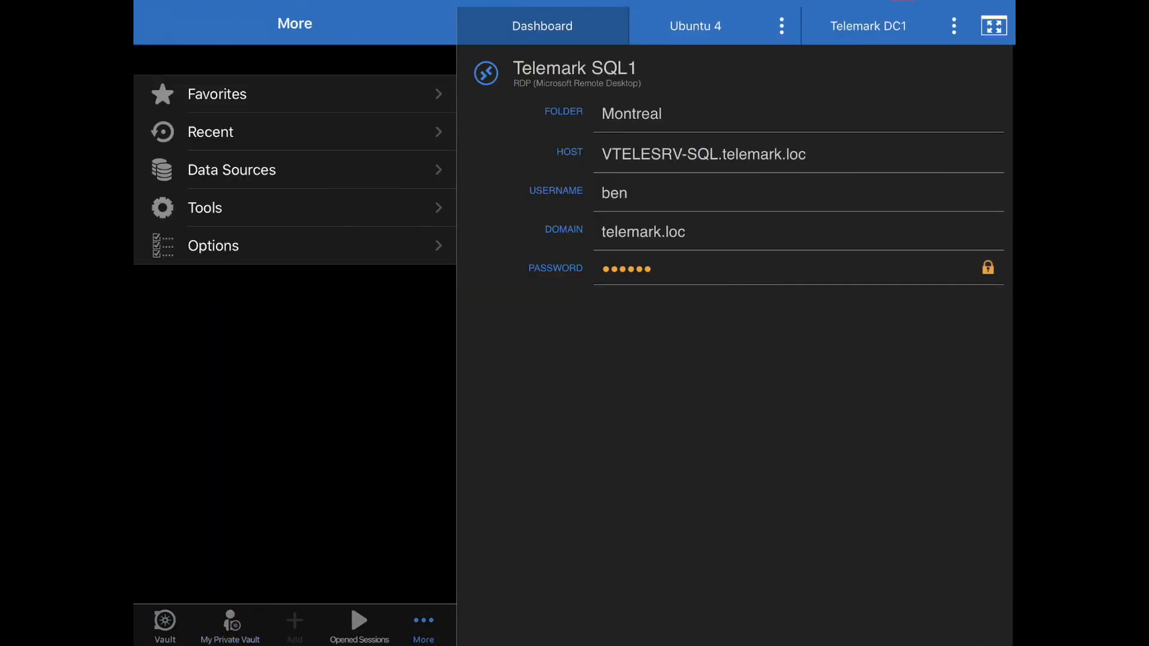
click(358, 623)
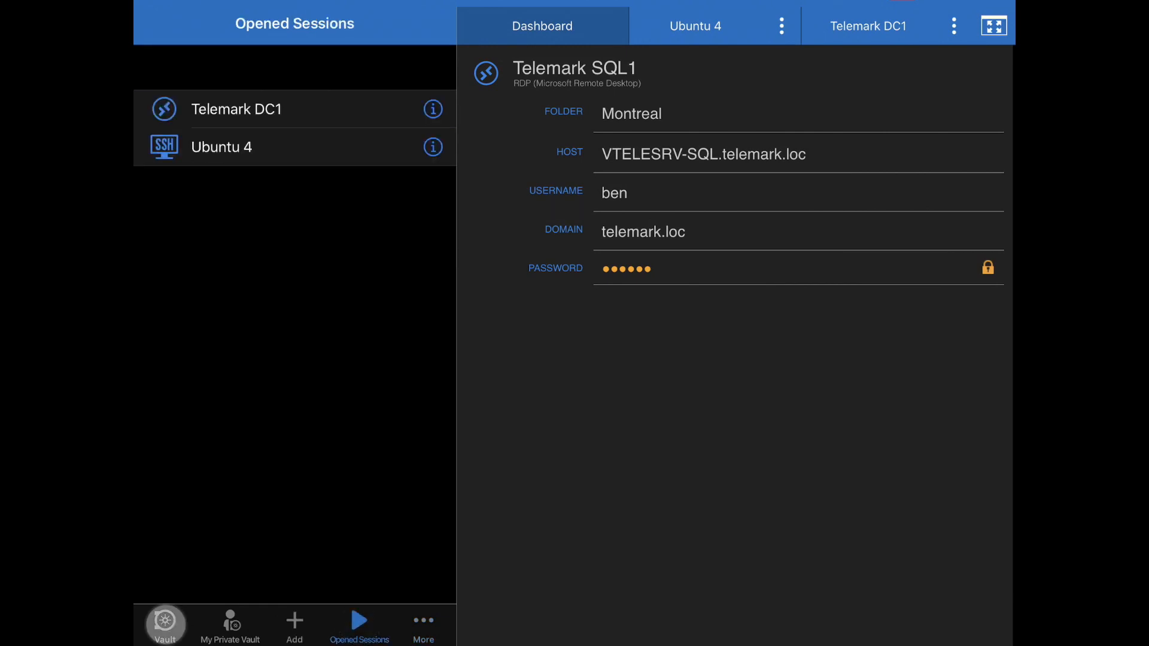
- Browse the Session, Contact and Credential entry categories in Add, then cancel back to the Remote Sessions folder
click(294, 624)
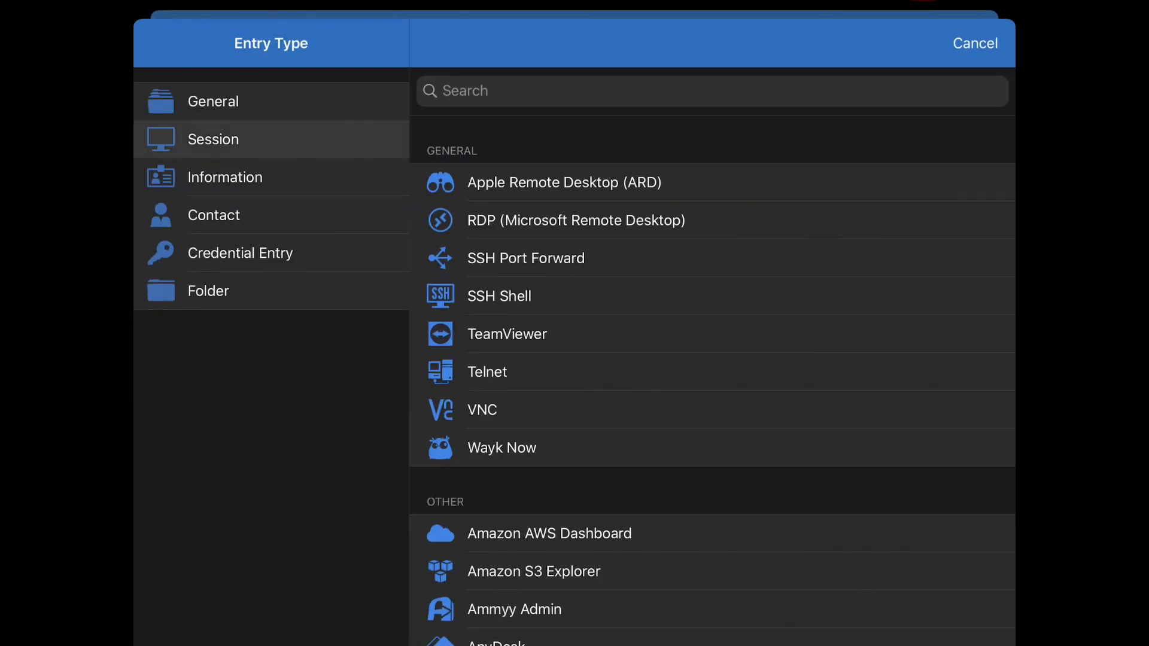
click(213, 214)
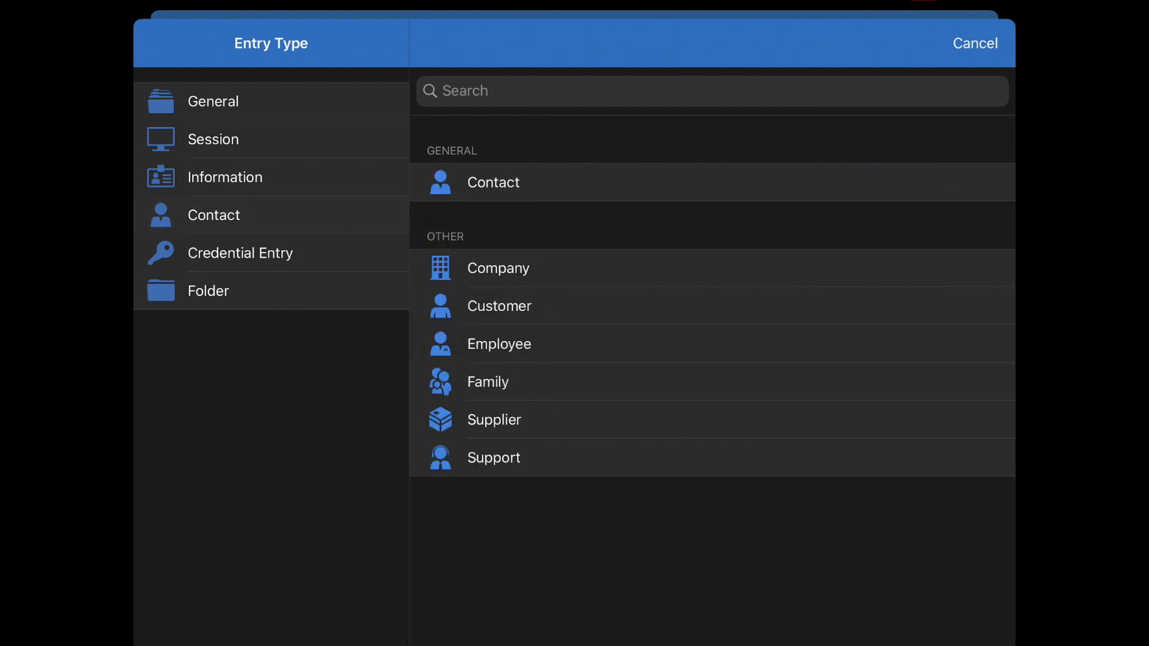
click(239, 253)
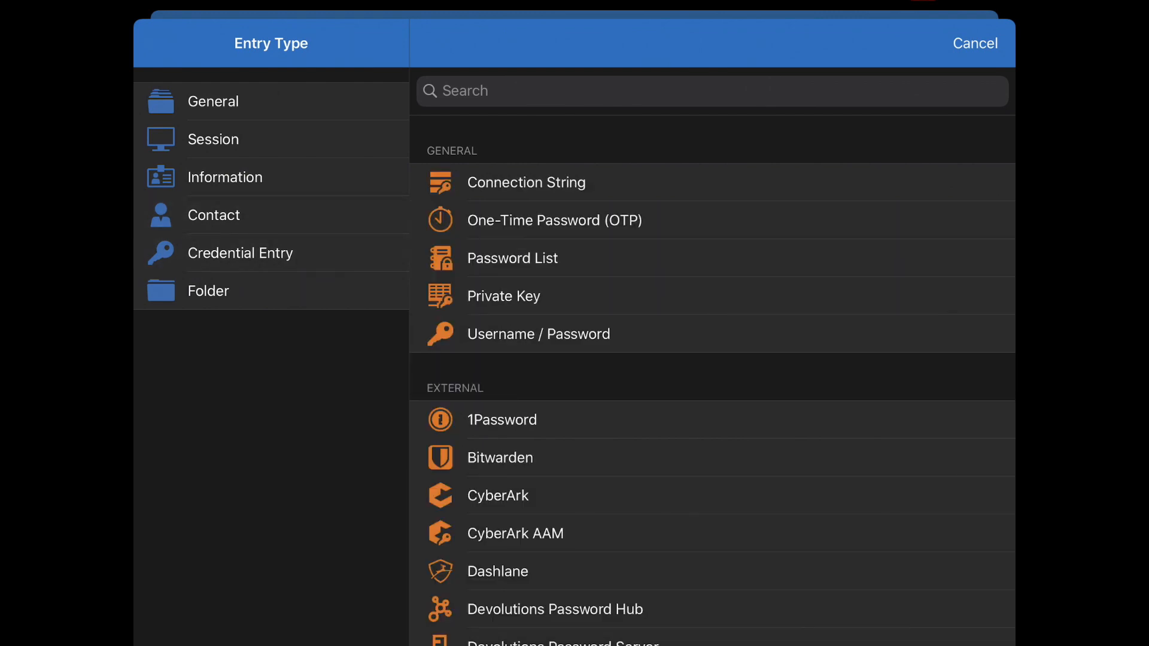
click(974, 44)
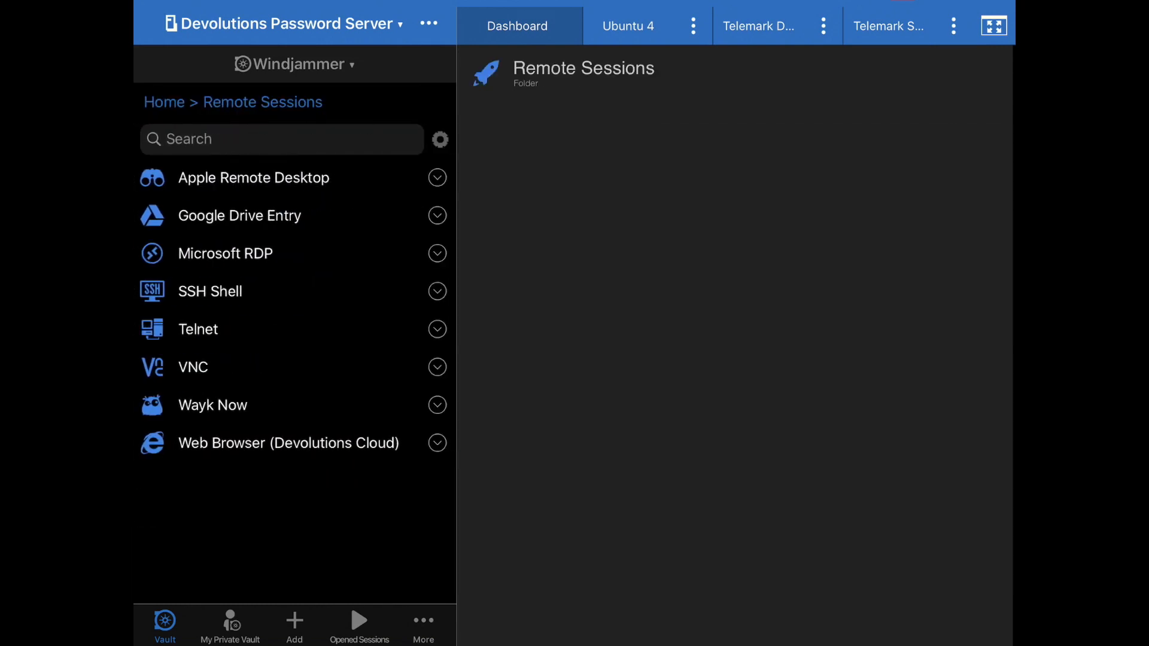
- Show the open Windows RDP session and drop down the vault list with Telemark current
click(225, 253)
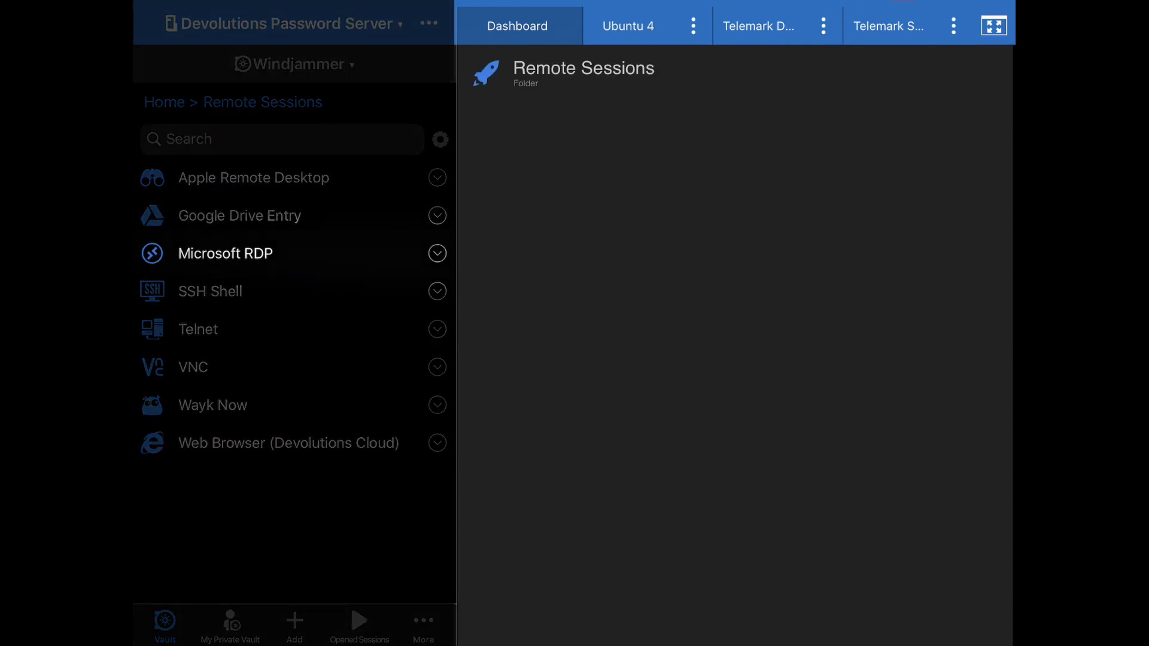
click(758, 25)
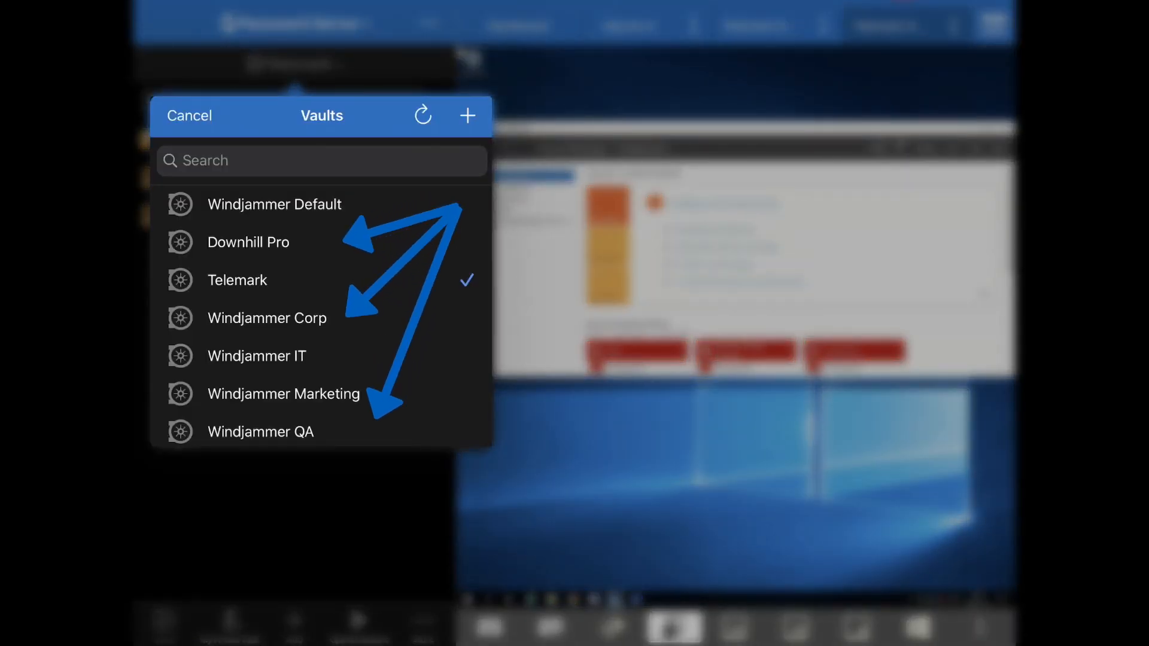
- Switch to the Windjammer Marketing vault and bring up the app Options
click(283, 394)
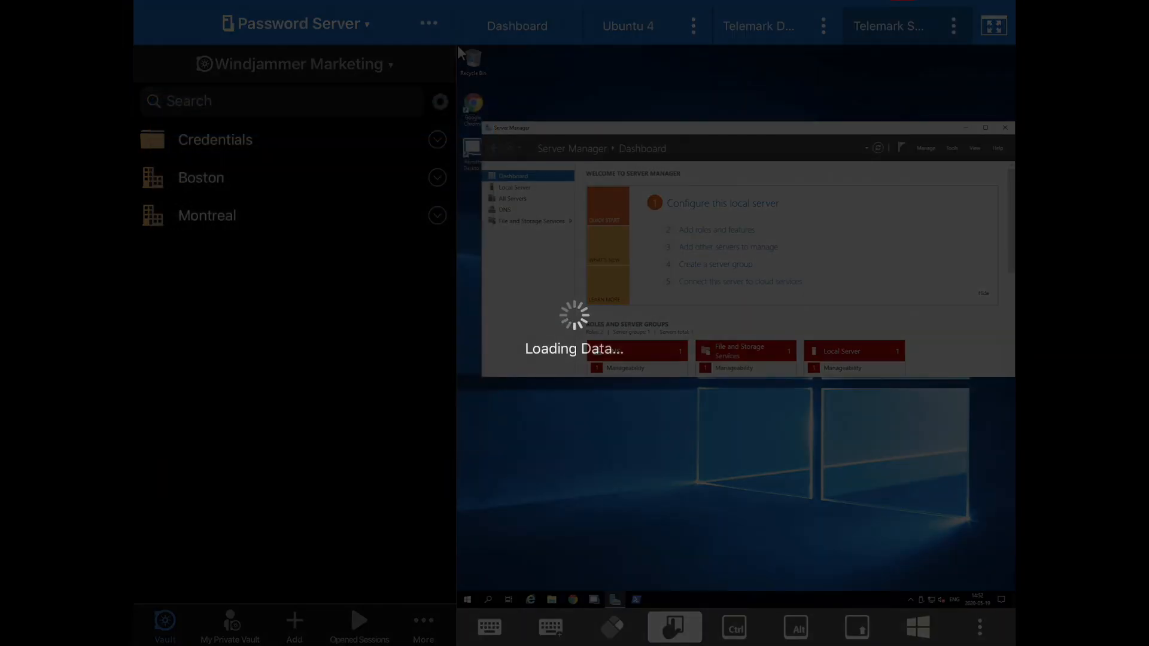
click(293, 63)
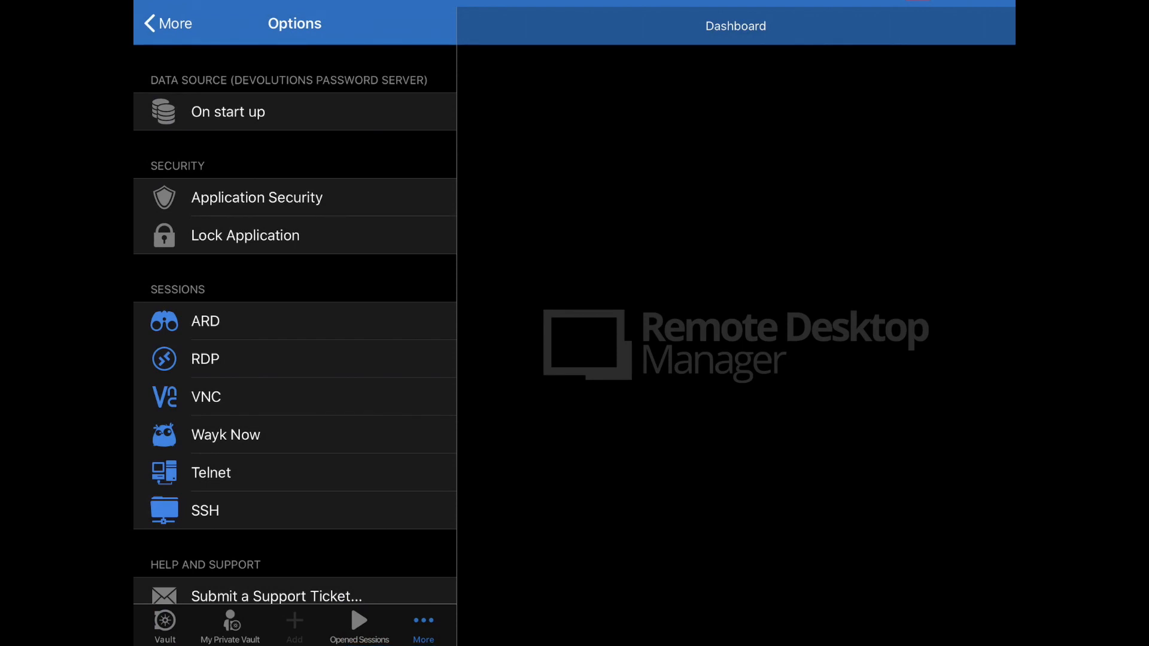
- Enable Lock on idle and Use Touch ID in Application Security, then close it
click(256, 198)
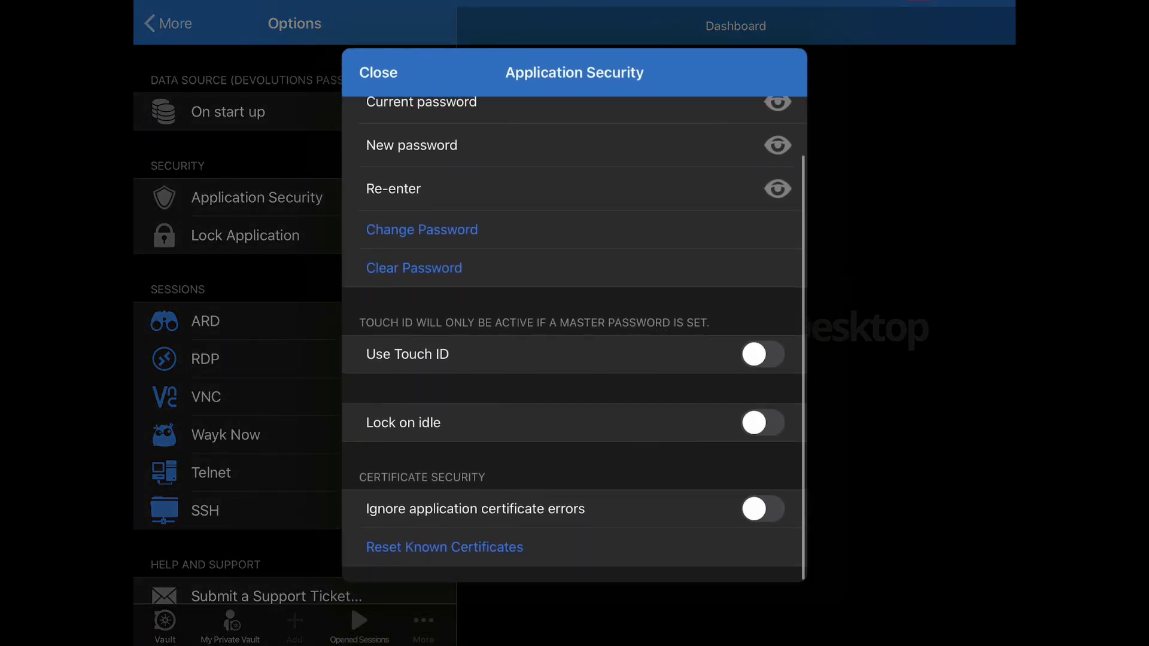
click(763, 423)
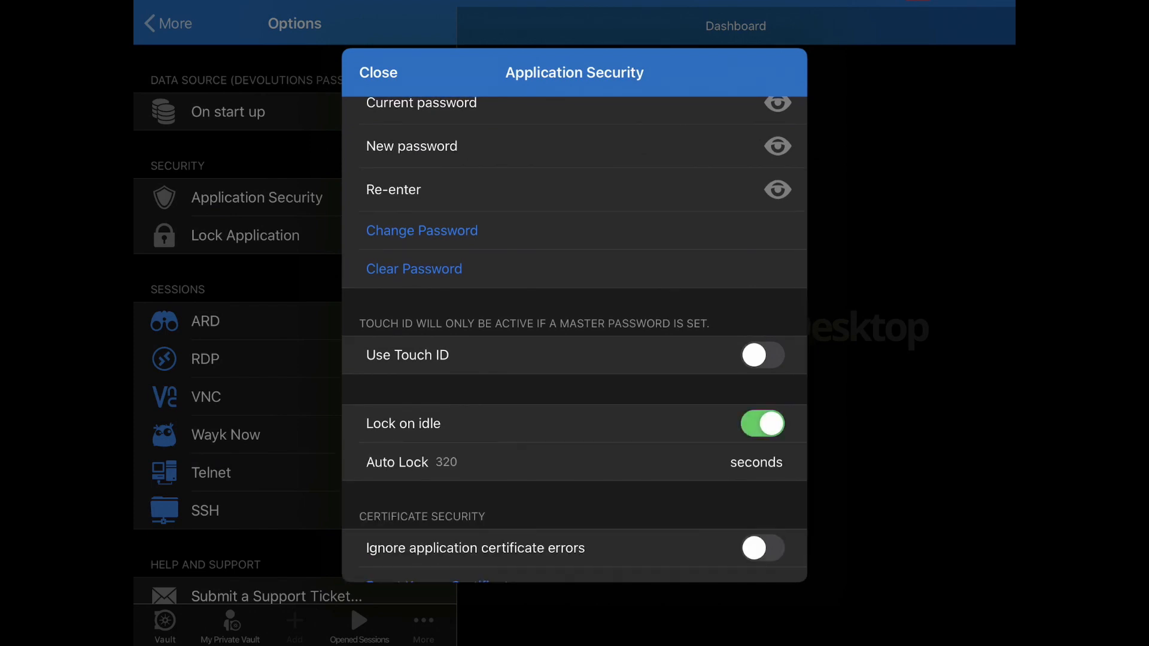
click(762, 355)
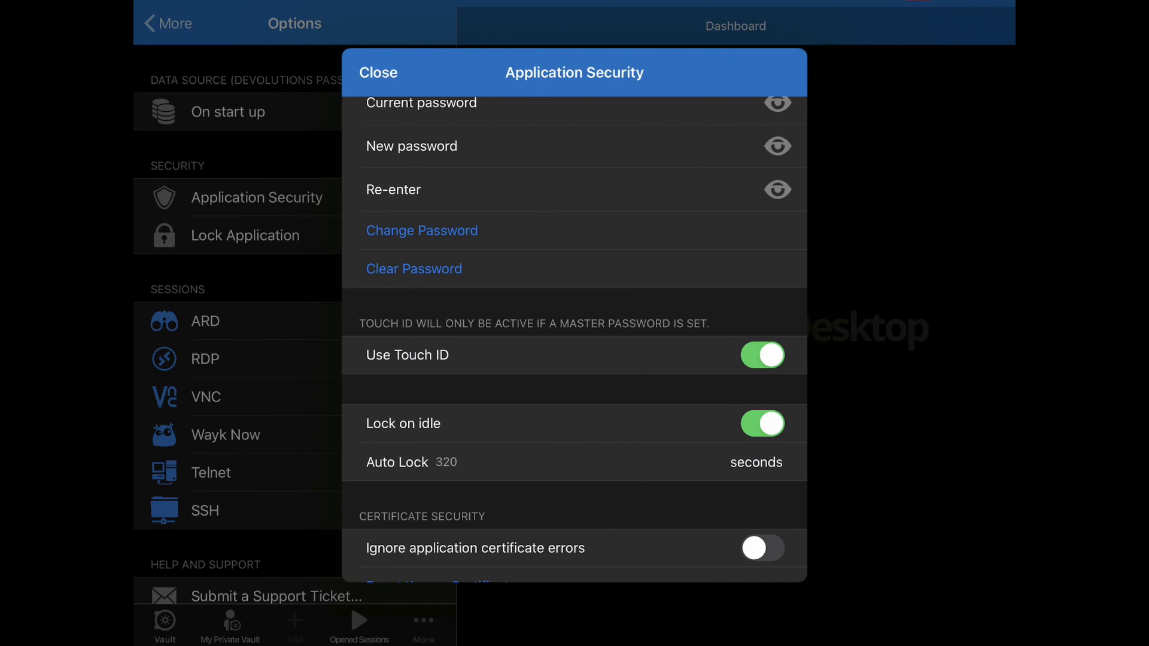
click(379, 71)
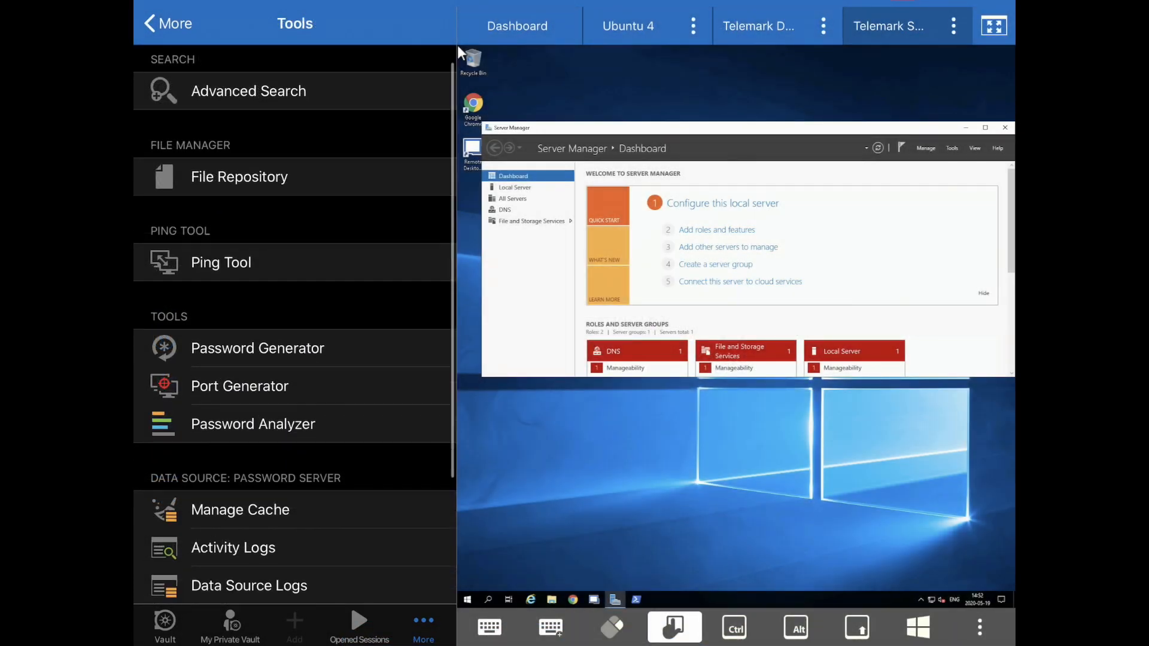
- Search the activity logs showing 85 events, scroll them, then return to the Windjammer vault
click(234, 547)
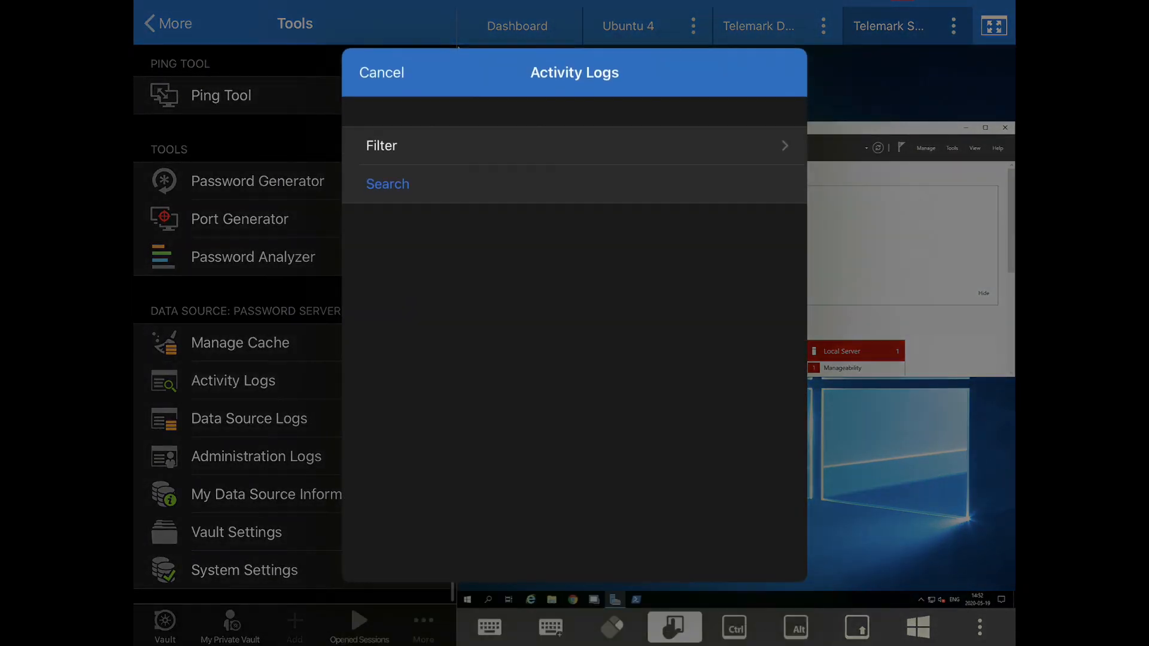
click(386, 184)
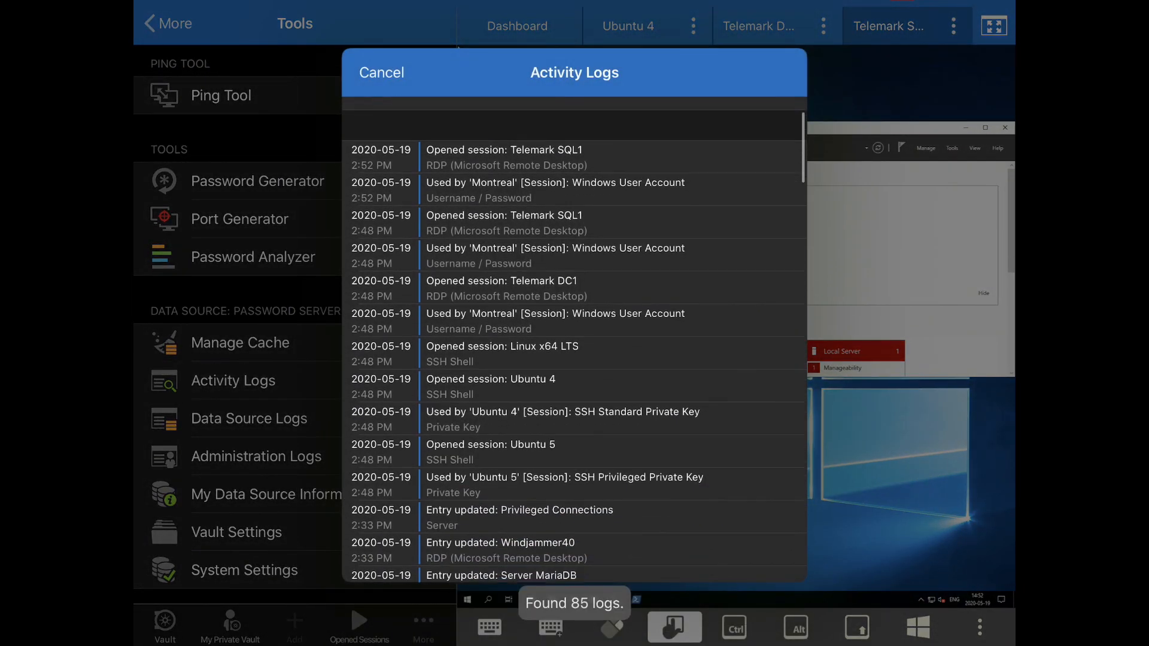
scroll(down, 3)
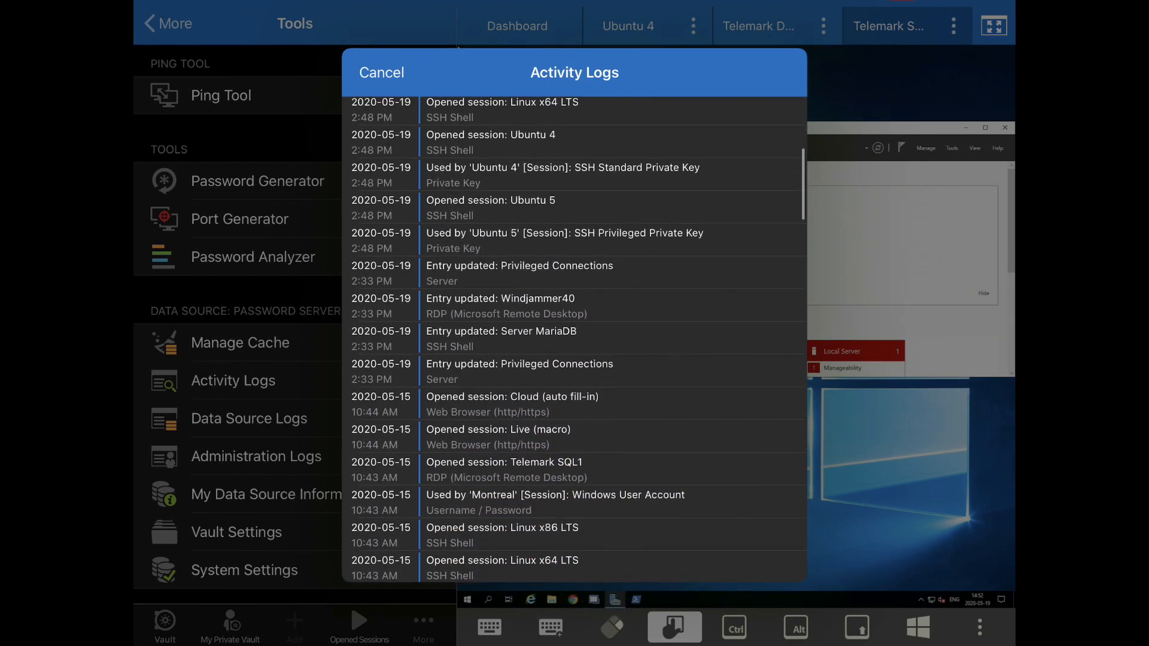
click(381, 73)
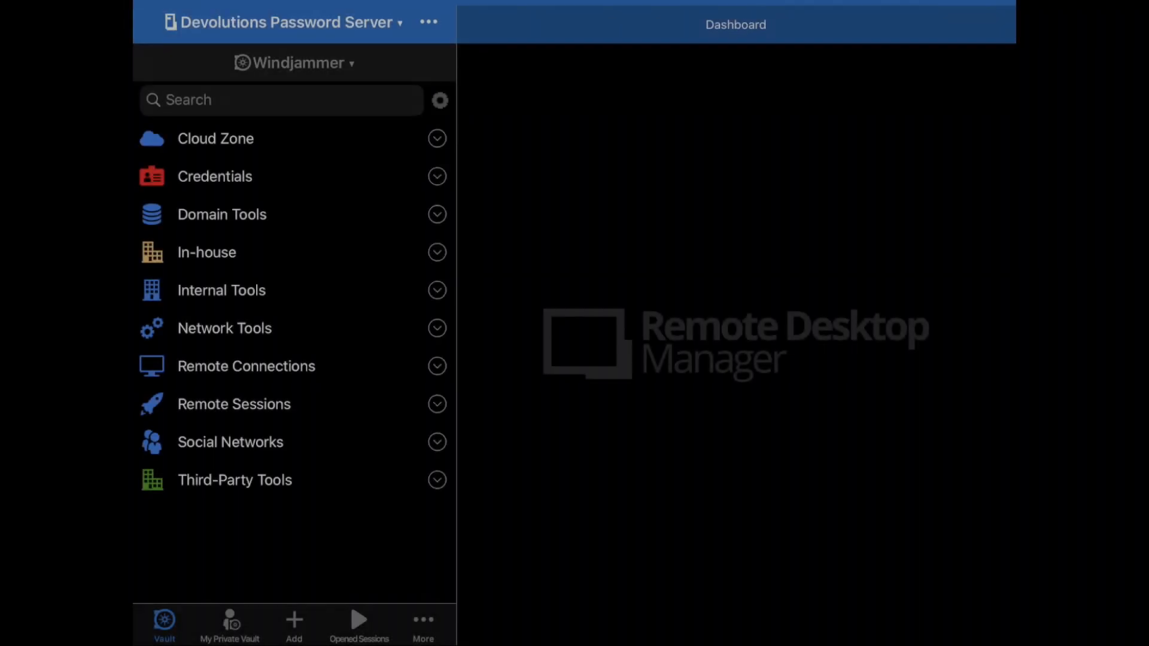